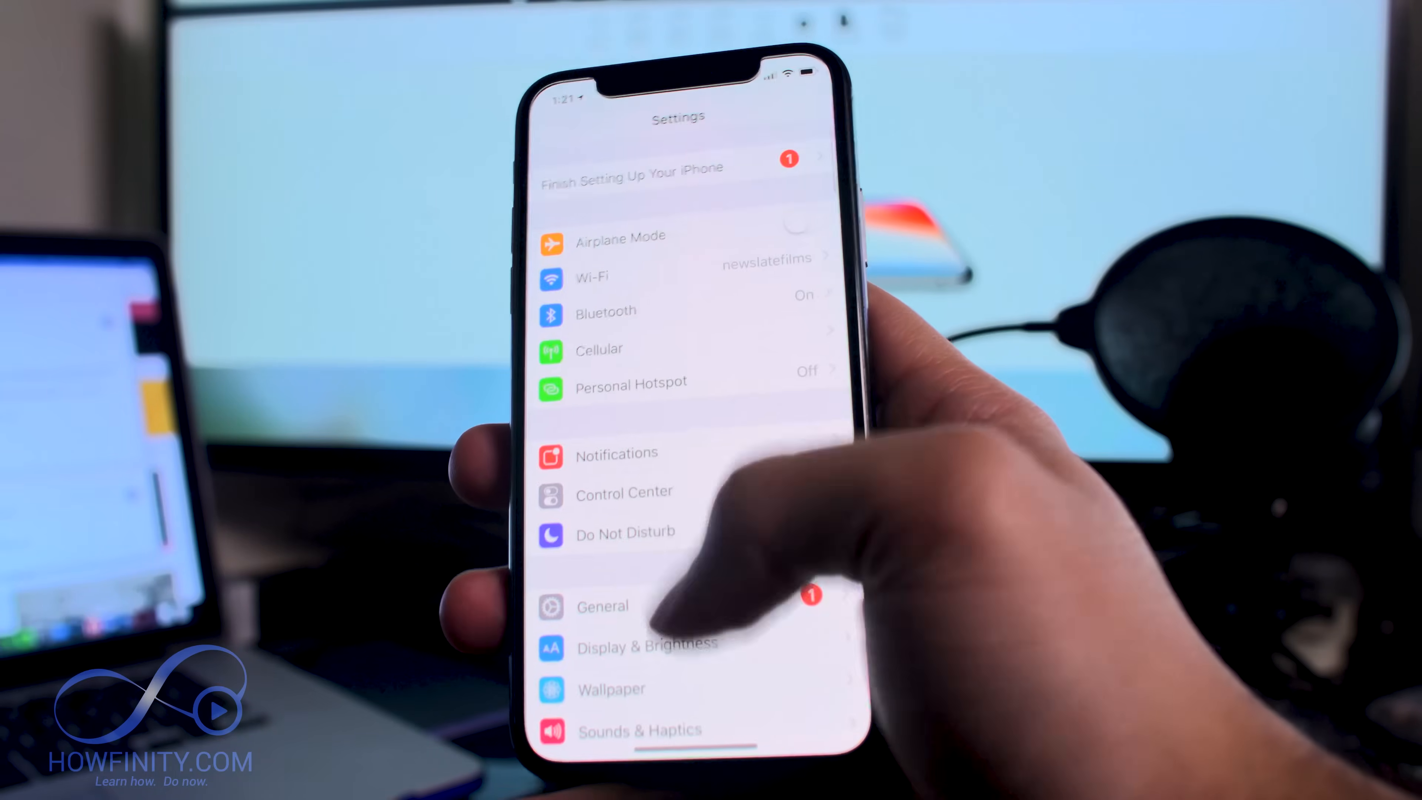
Navigate through General and Accessibility to the AssistiveTouch settings.
click(602, 606)
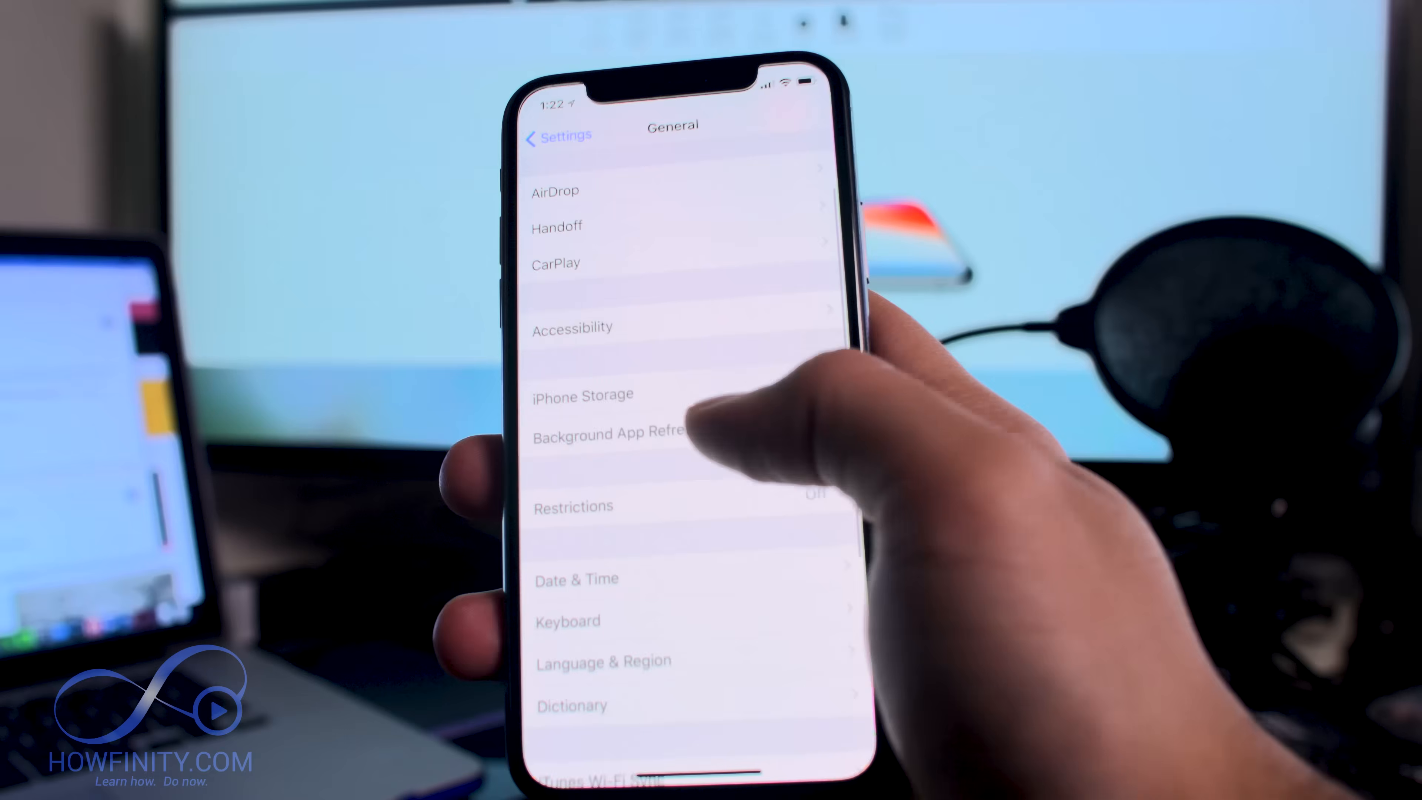
click(572, 327)
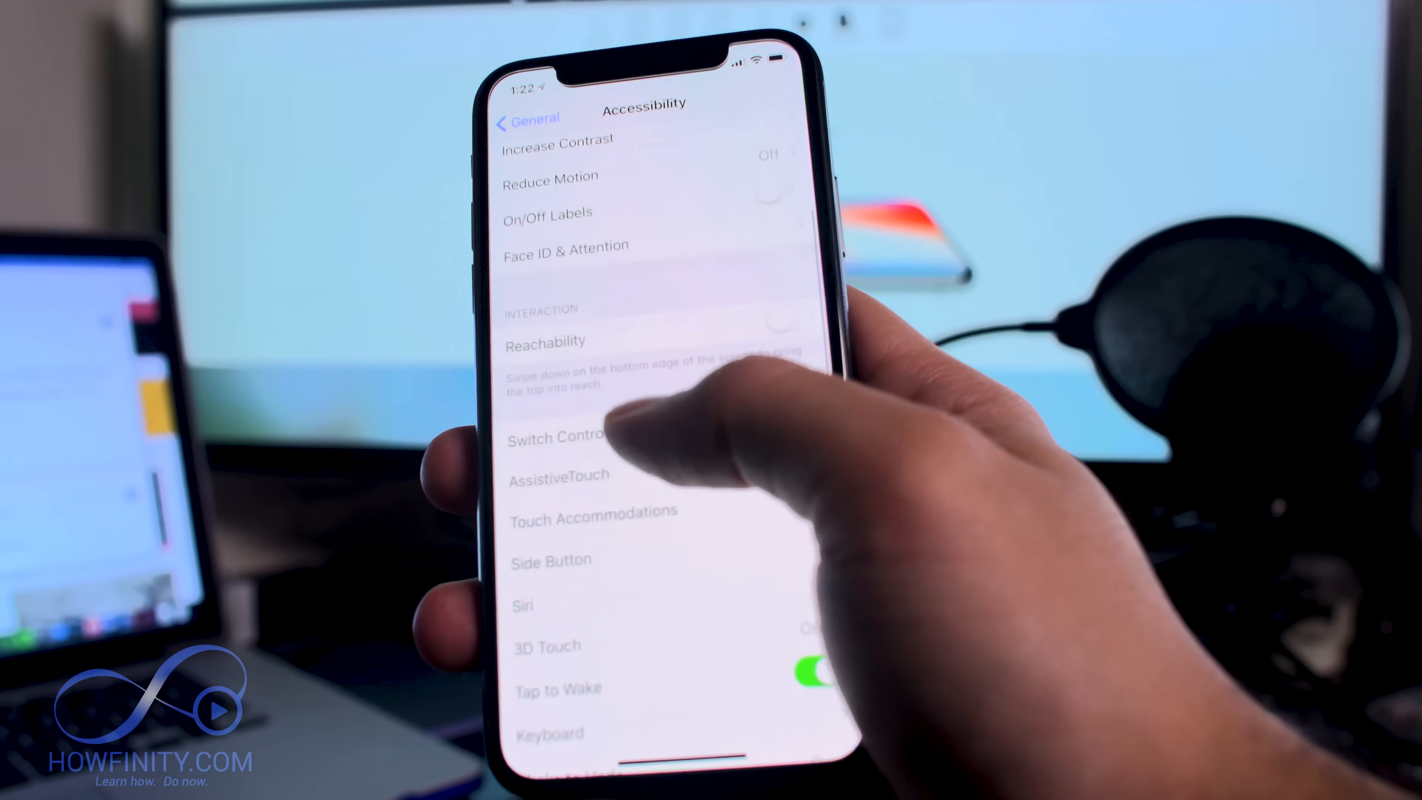
click(559, 476)
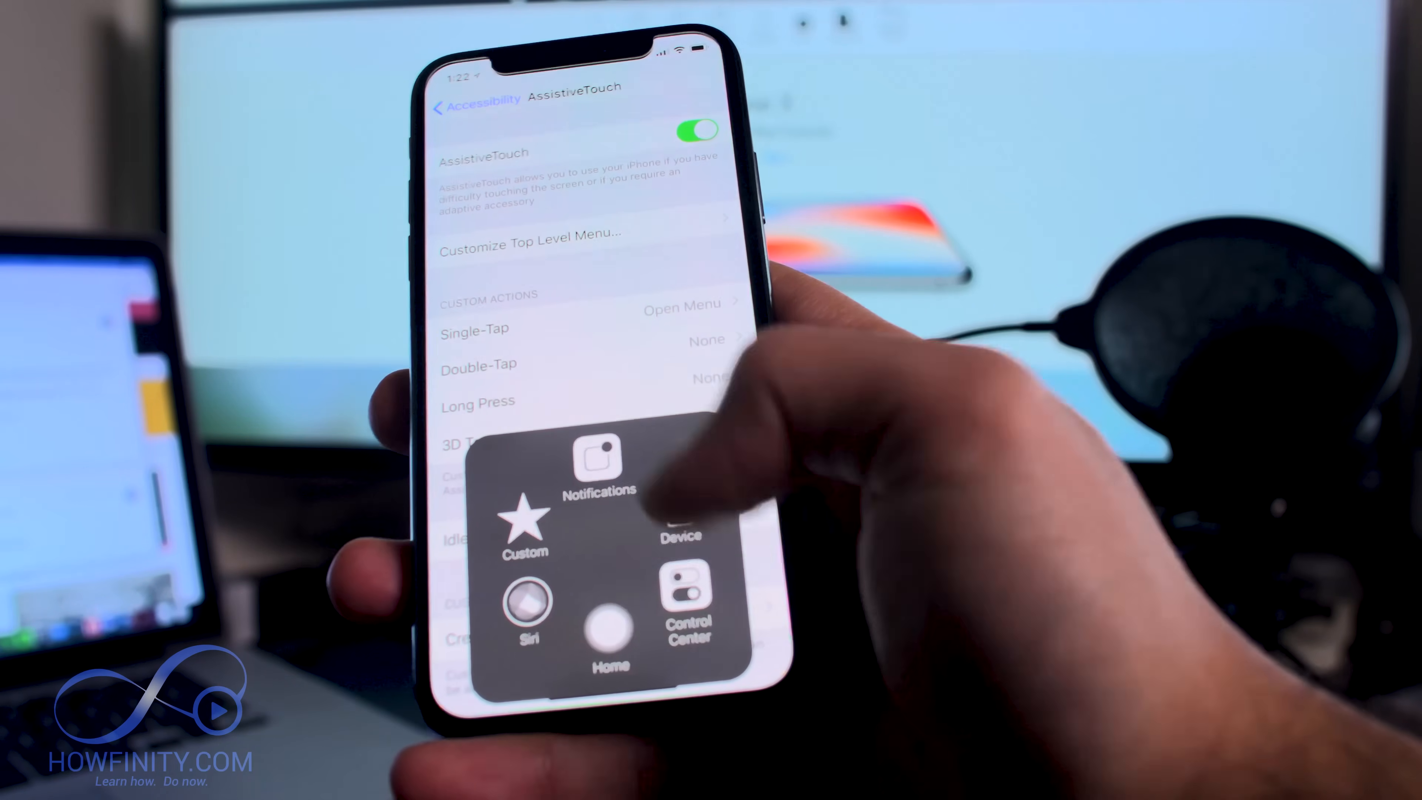
Switch on AssistiveTouch so its floating virtual button appears.
click(610, 616)
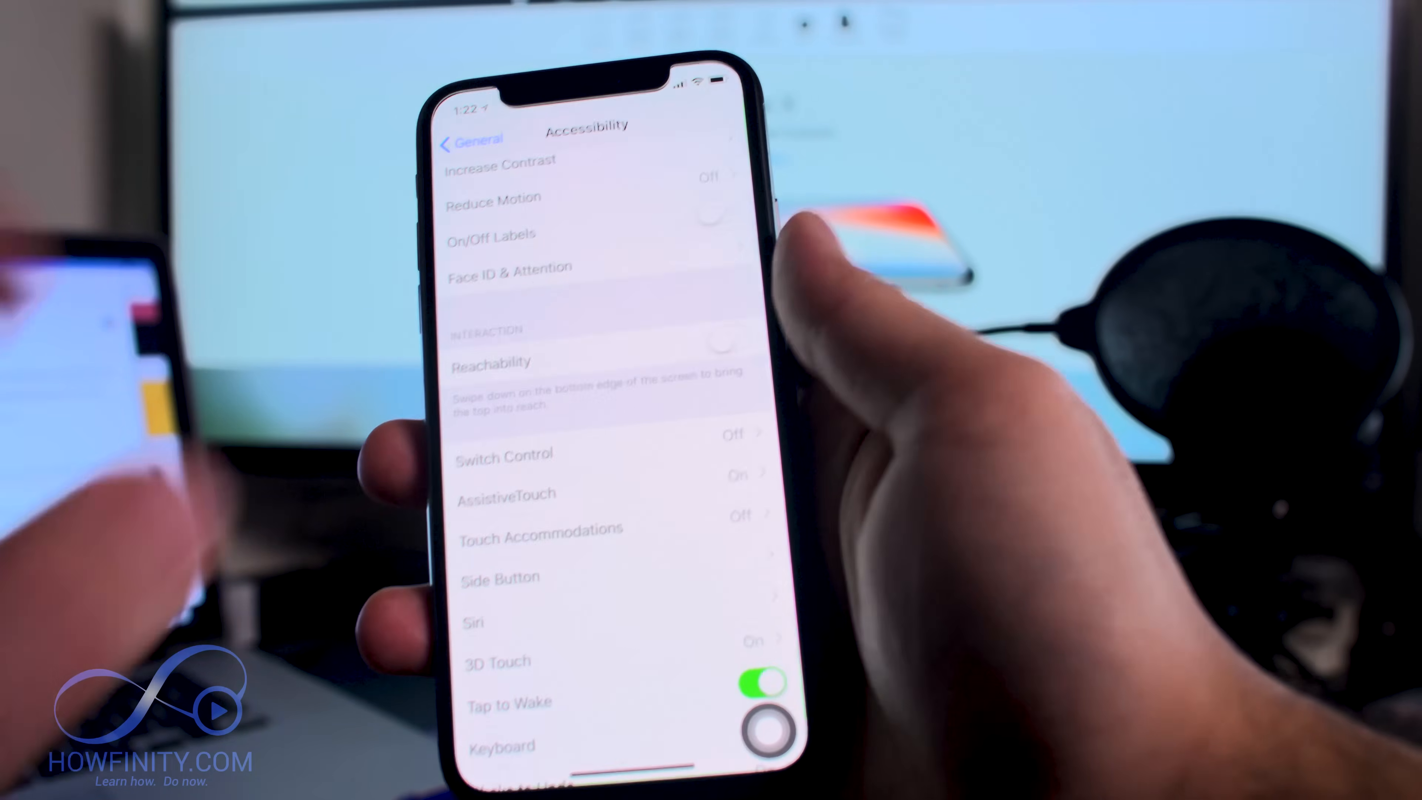
Return to General and bring up the Shut Down screen.
scroll(down, 3)
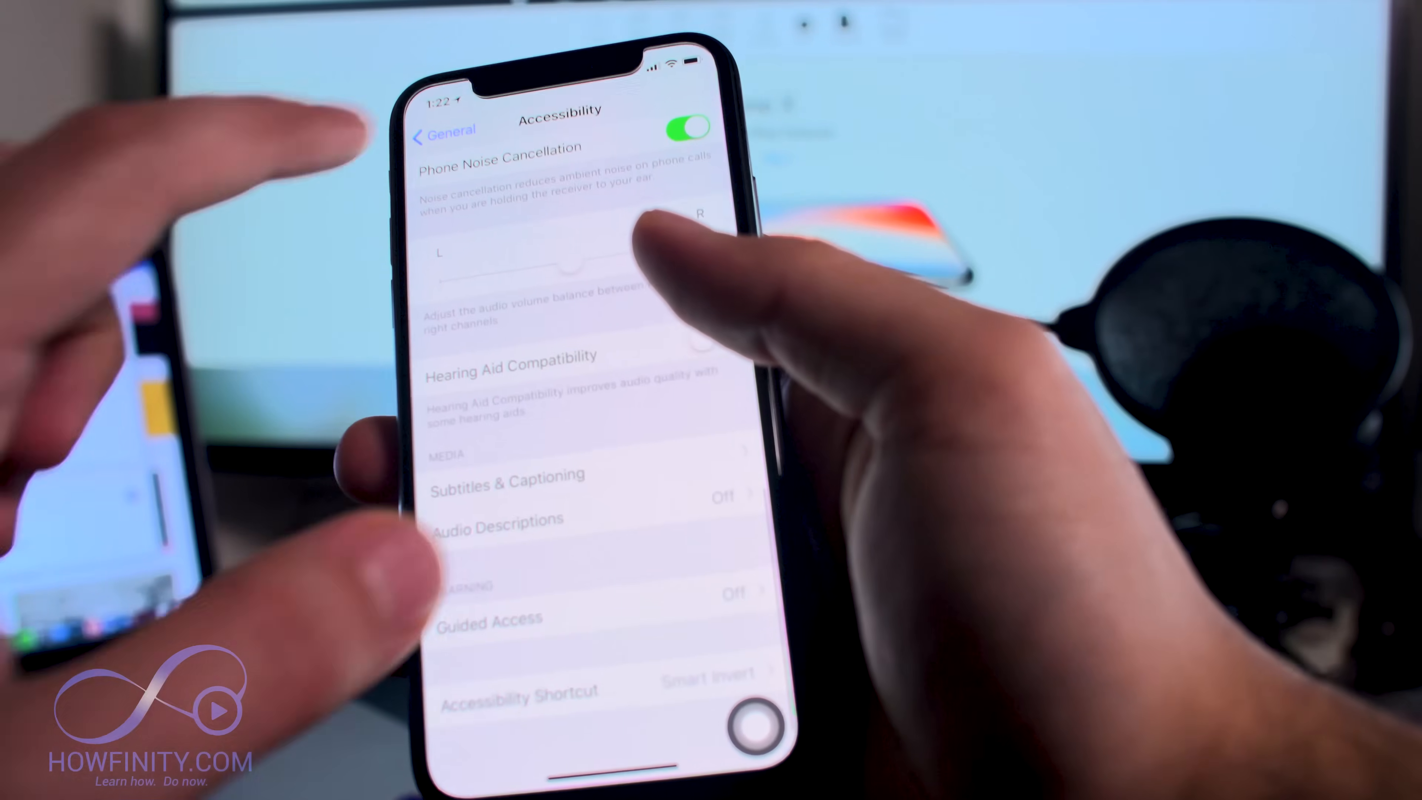
click(440, 136)
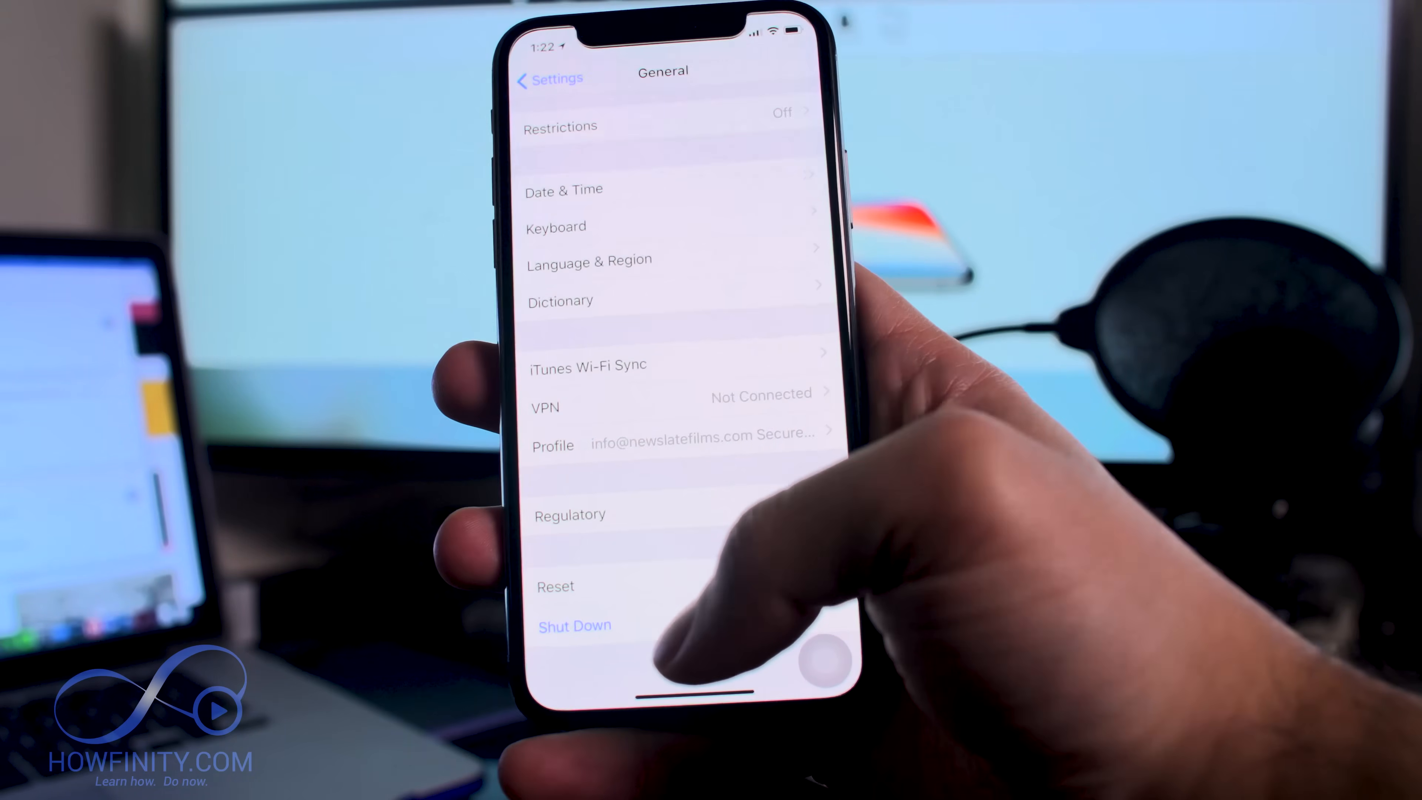
click(575, 625)
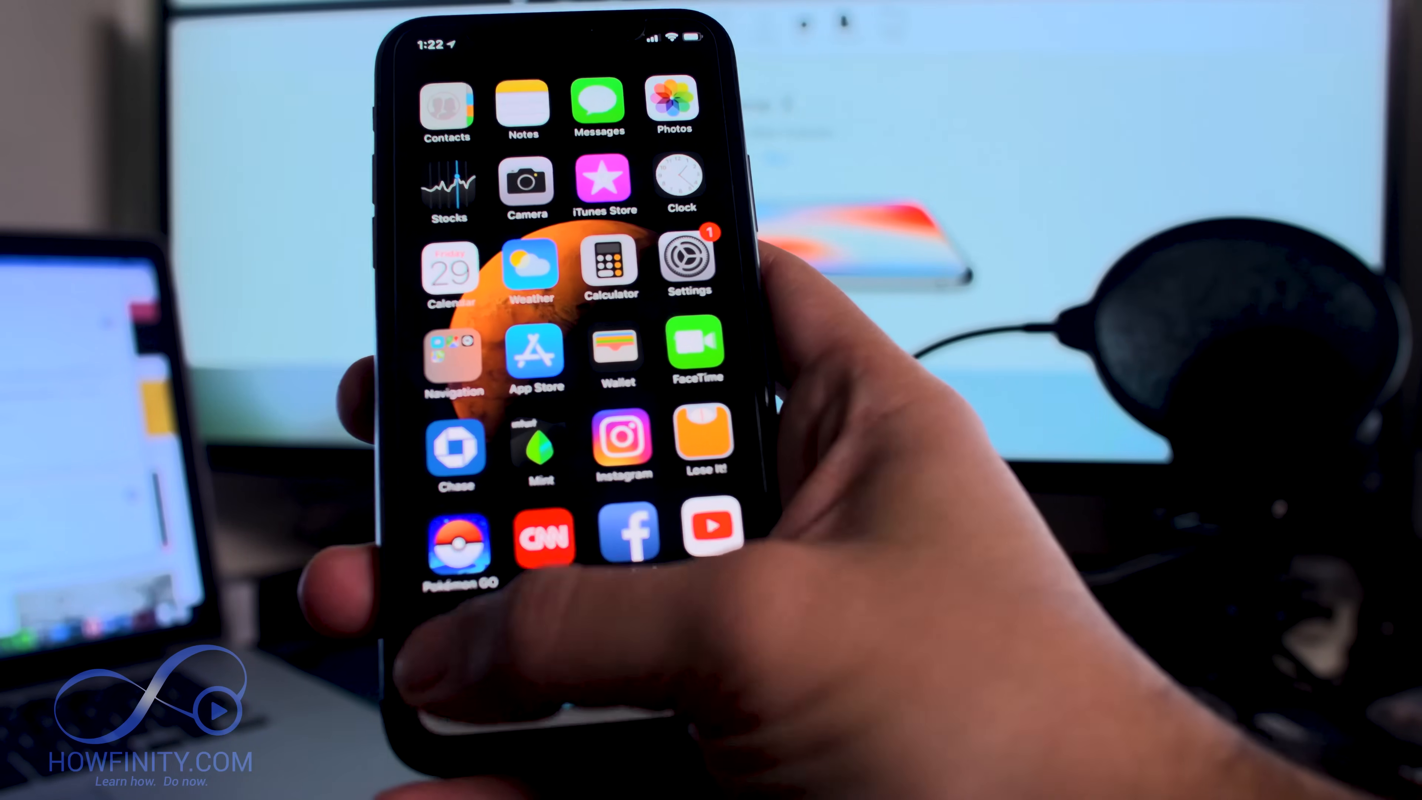
Bring up the App Switcher showing recently used apps.
click(687, 267)
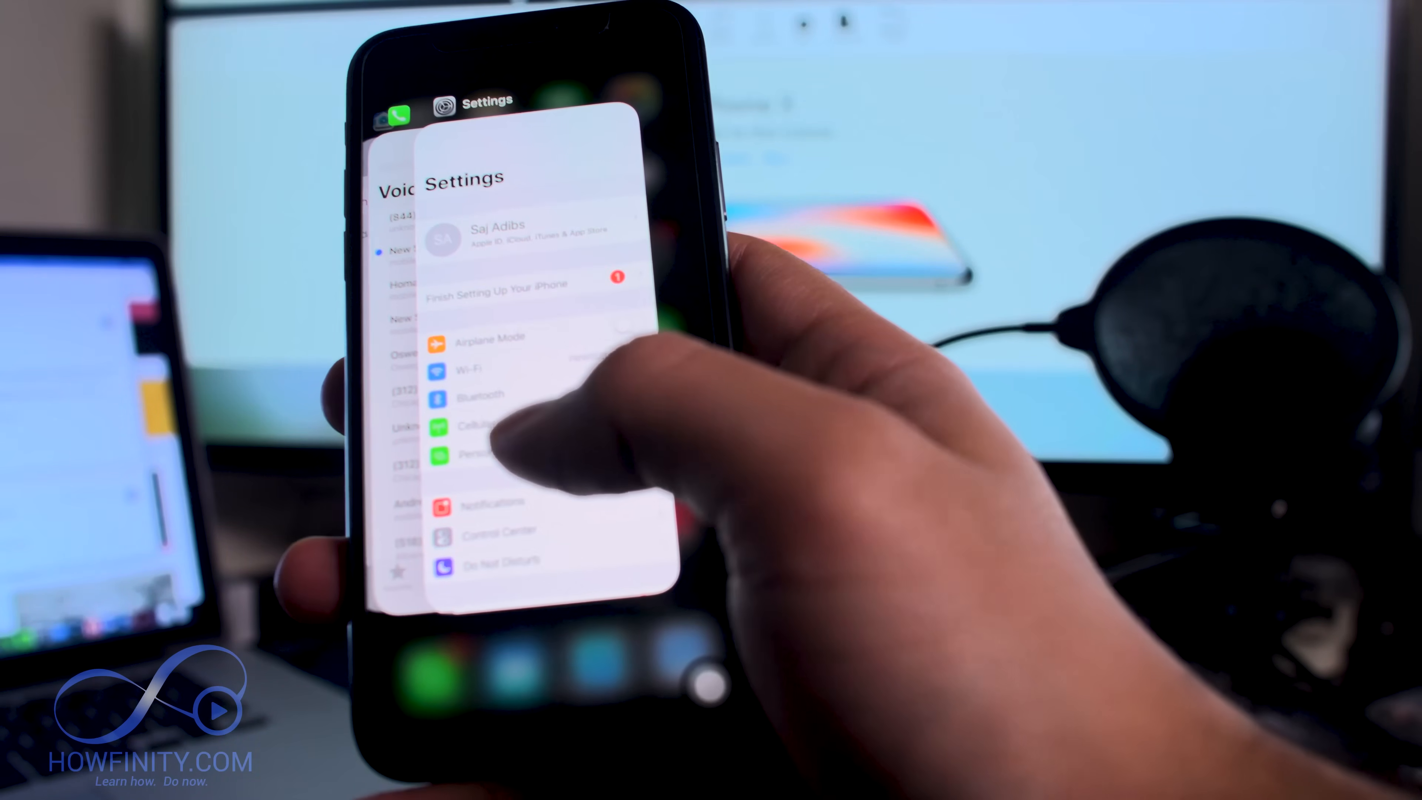